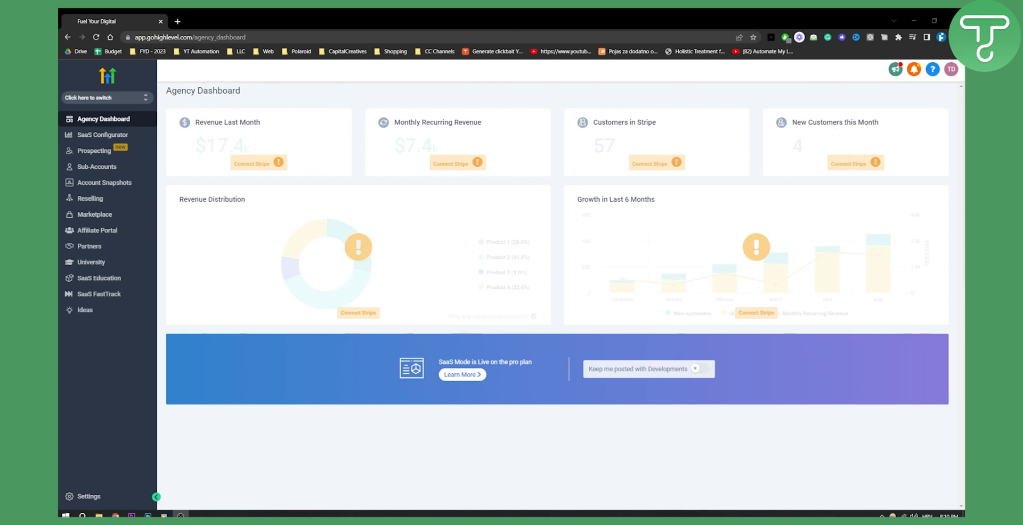
{"action": "mouse_move", "coordinate": [289, 226]}
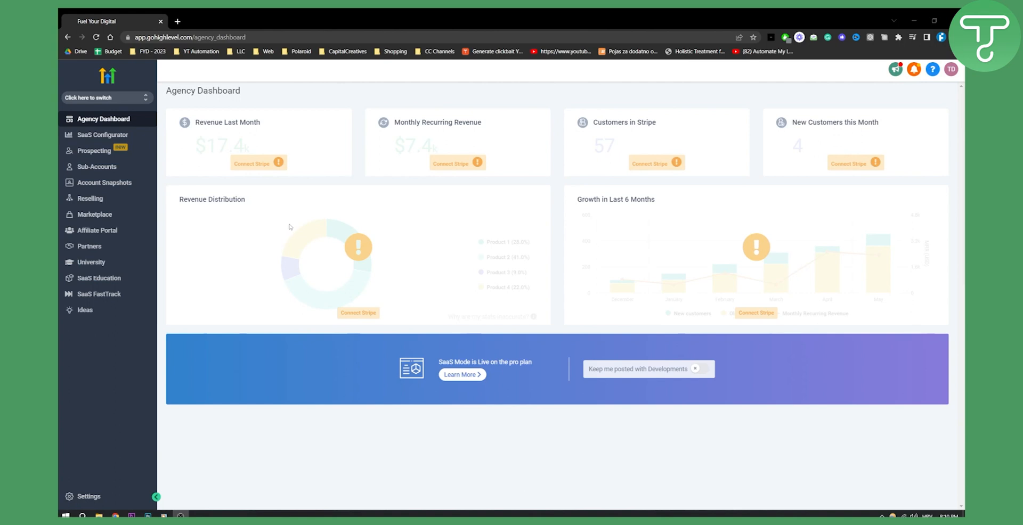
{"action": "mouse_move", "coordinate": [273, 230]}
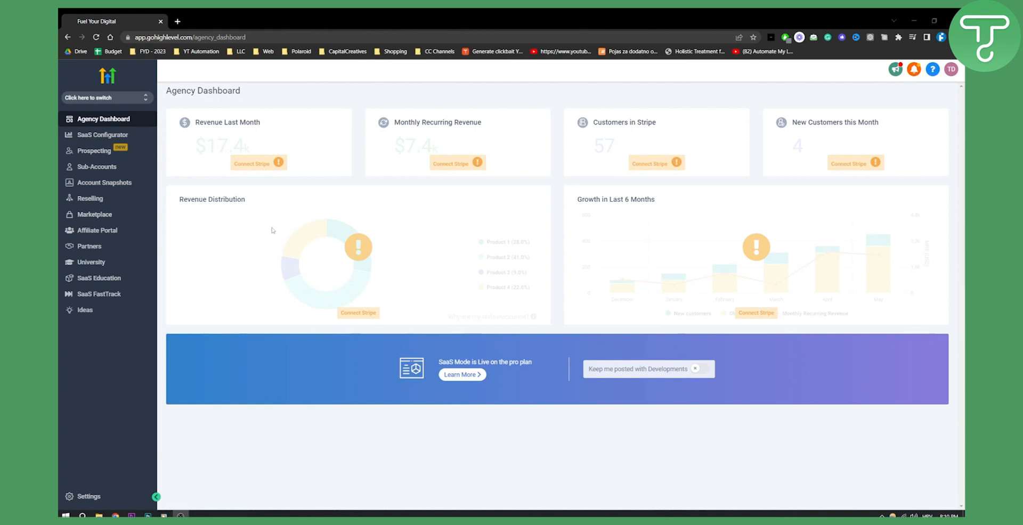
{"action": "mouse_move", "coordinate": [136, 86]}
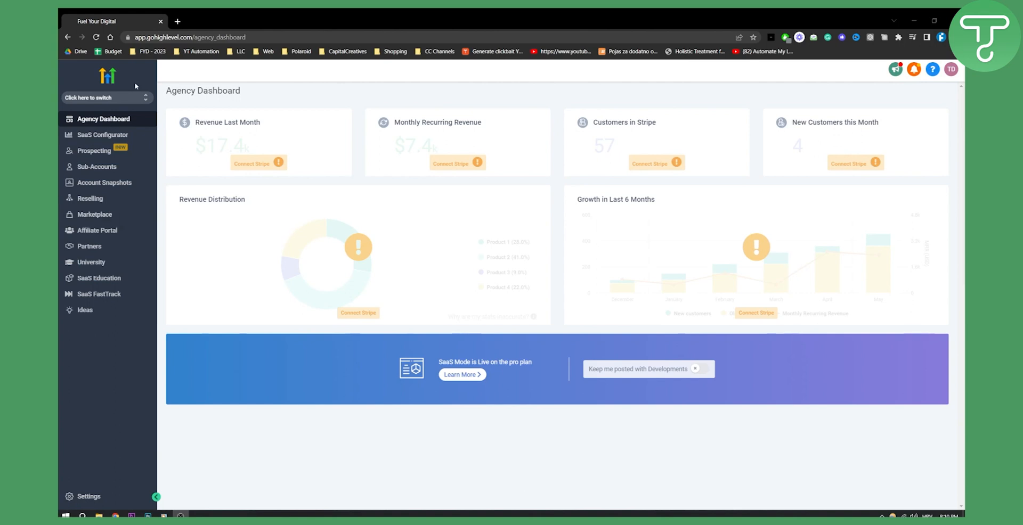
Switch from the agency view into the Real Estate sub-account's Launchpad
{"action": "left_click", "coordinate": [106, 98]}
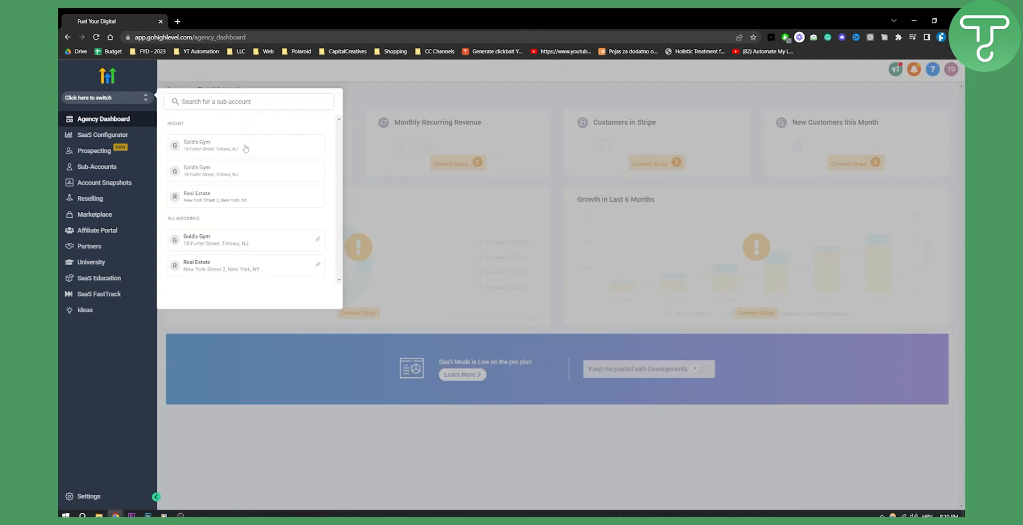
{"action": "left_click", "coordinate": [249, 102]}
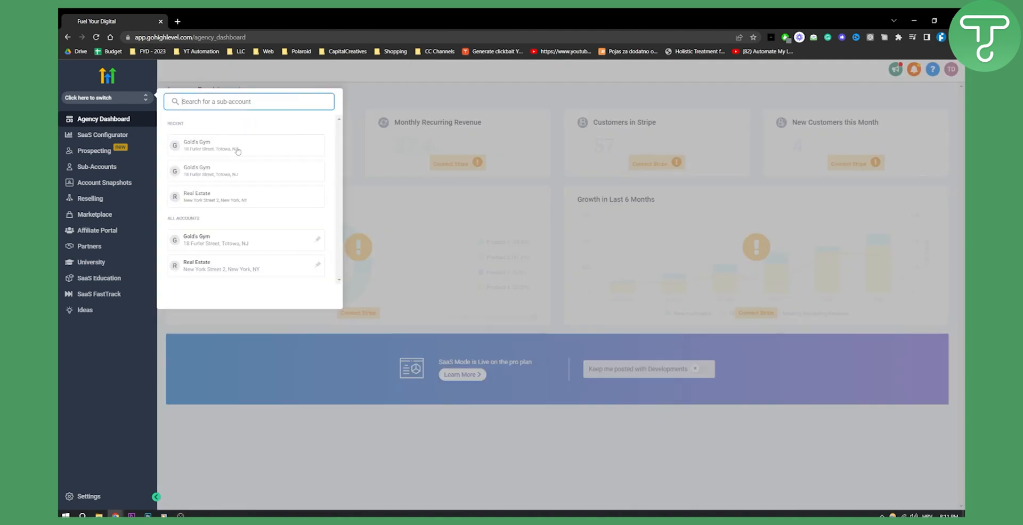
{"action": "mouse_move", "coordinate": [209, 174]}
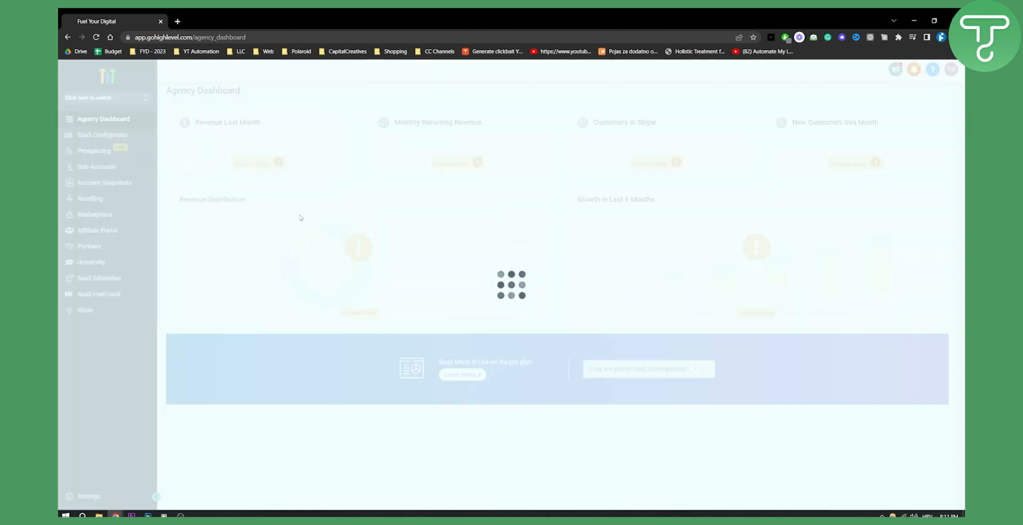
{"action": "left_click", "coordinate": [105, 98]}
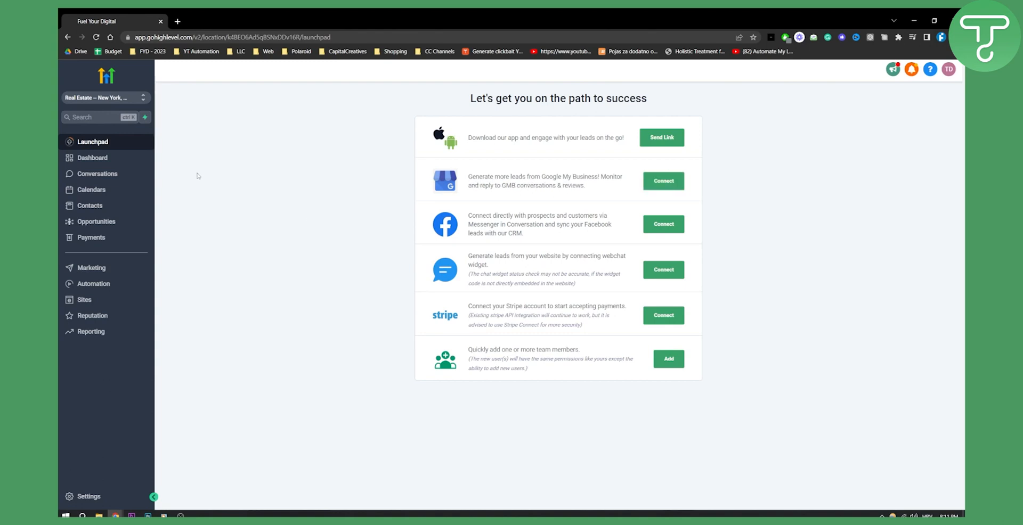
{"action": "mouse_move", "coordinate": [95, 206]}
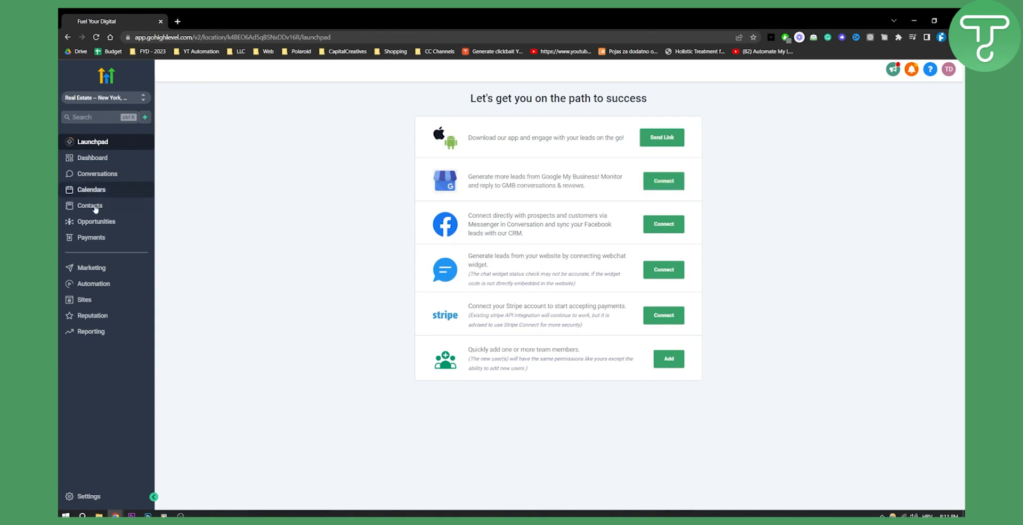
{"action": "mouse_move", "coordinate": [90, 206]}
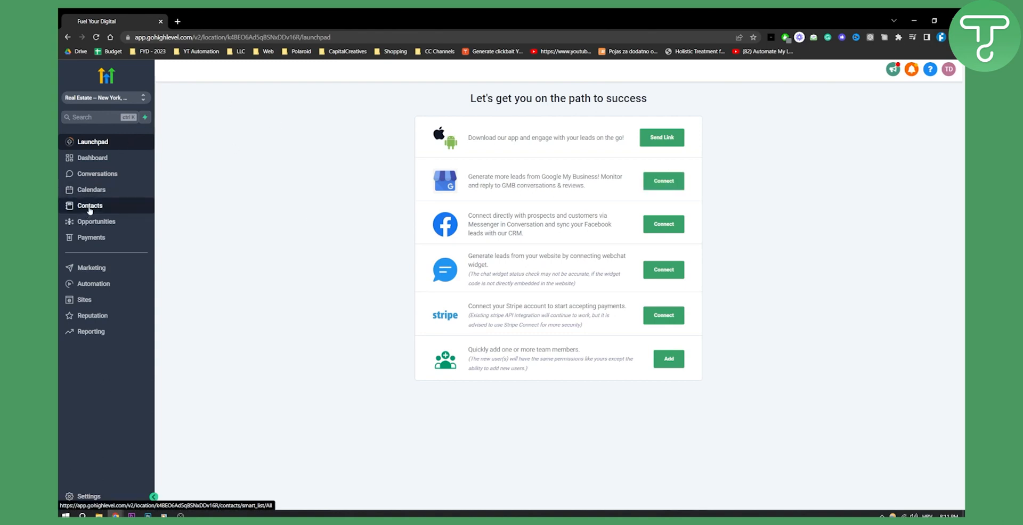
Go to the Real Estate sub-account's Contacts page from the left sidebar
{"action": "left_click", "coordinate": [89, 205]}
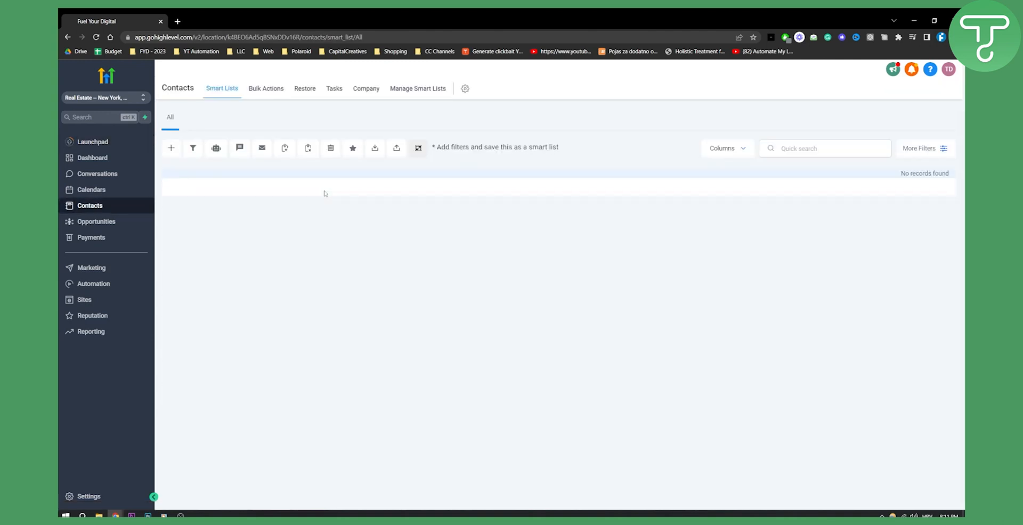
{"action": "mouse_move", "coordinate": [171, 148]}
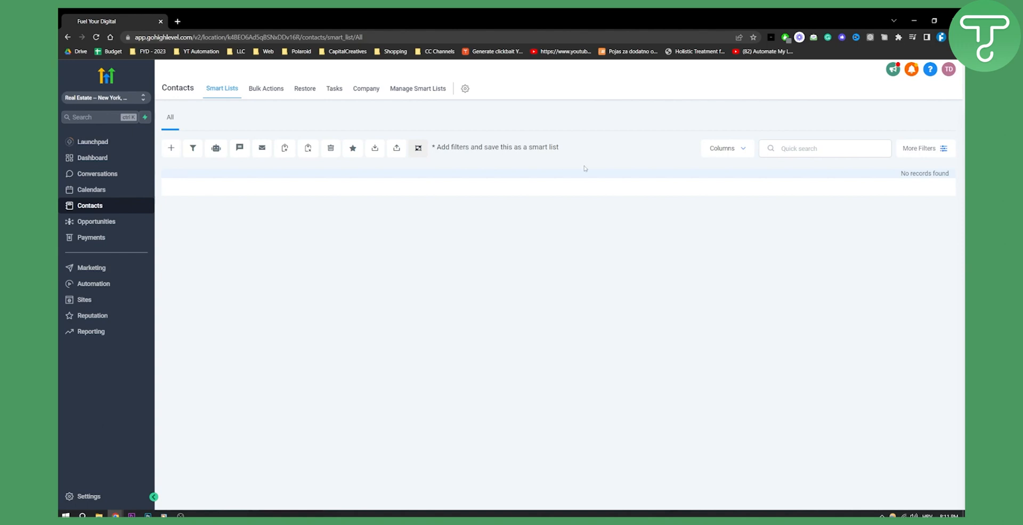
{"action": "mouse_move", "coordinate": [375, 148]}
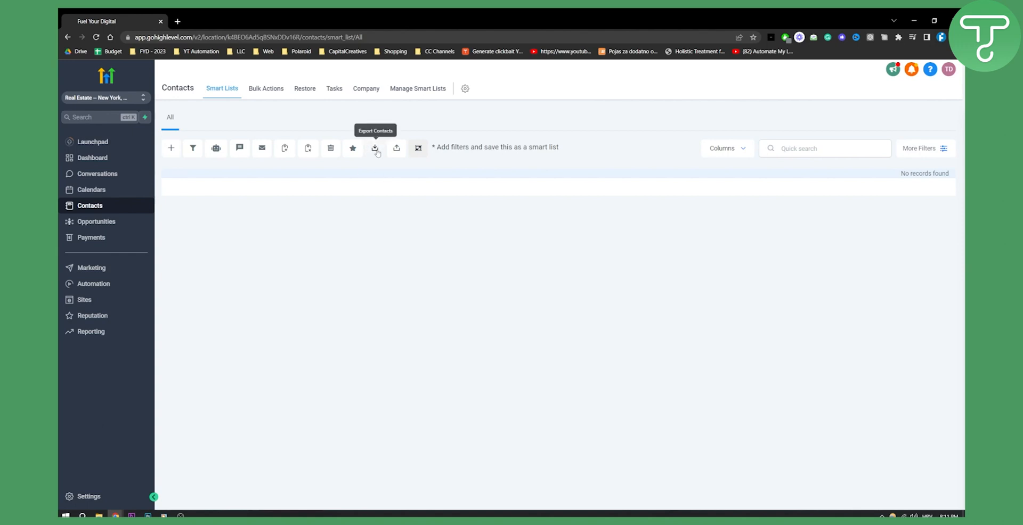
{"action": "mouse_move", "coordinate": [396, 148]}
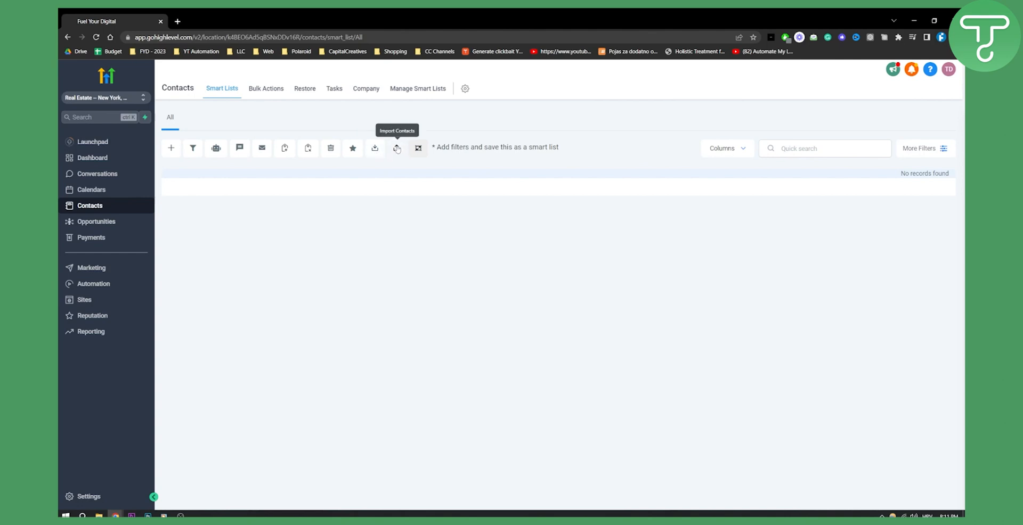
{"action": "mouse_move", "coordinate": [170, 149]}
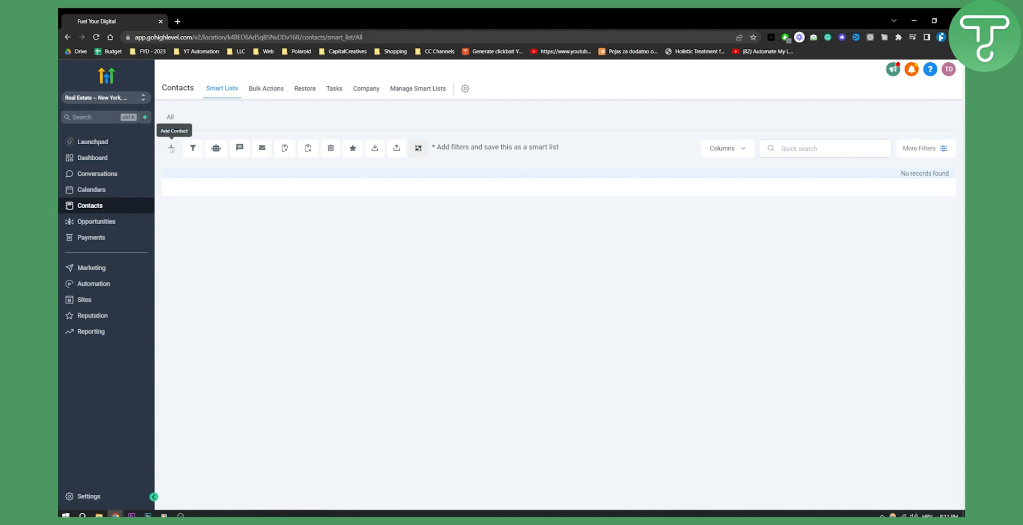
Open the Add Contact form, toggle Calls & Voicemails DND on and off, then close it
{"action": "left_click", "coordinate": [171, 148]}
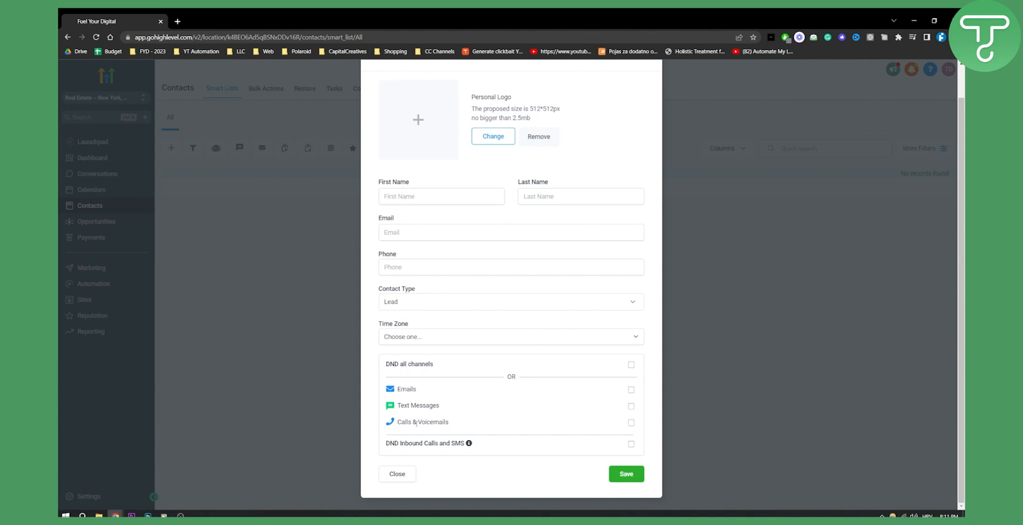
{"action": "left_click", "coordinate": [630, 423]}
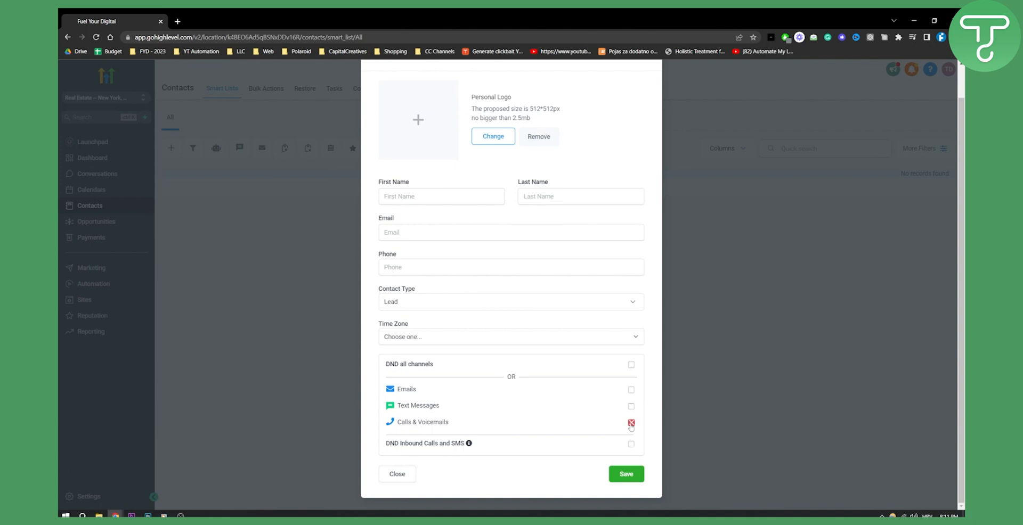
{"action": "left_click", "coordinate": [630, 423]}
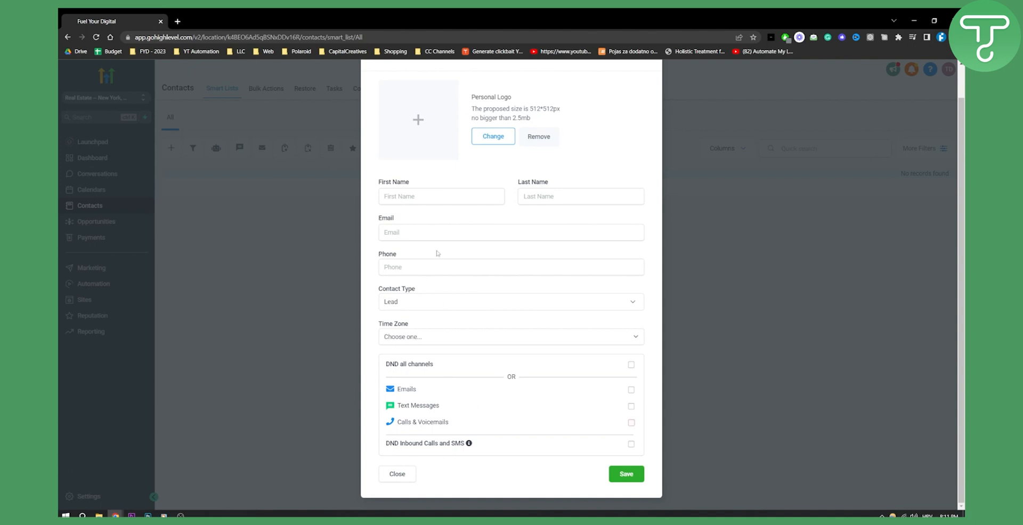
{"action": "mouse_move", "coordinate": [658, 298]}
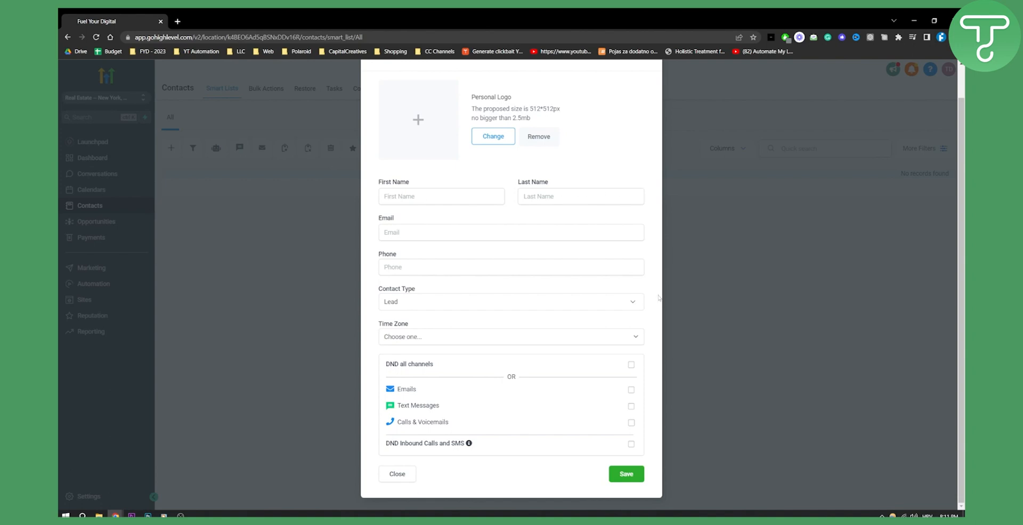
{"action": "left_click", "coordinate": [396, 473]}
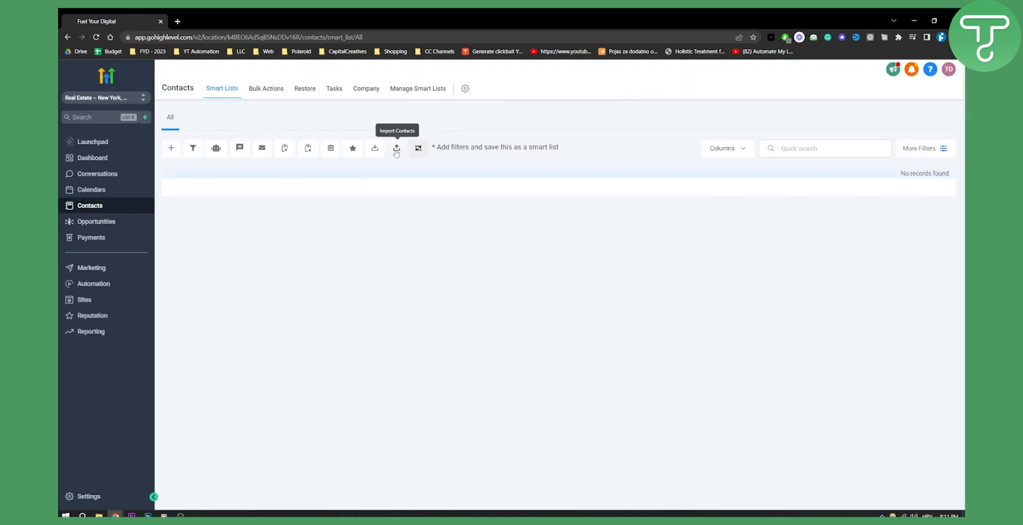
Launch the Import Contacts wizard at its CSV upload step
{"action": "left_click", "coordinate": [396, 148]}
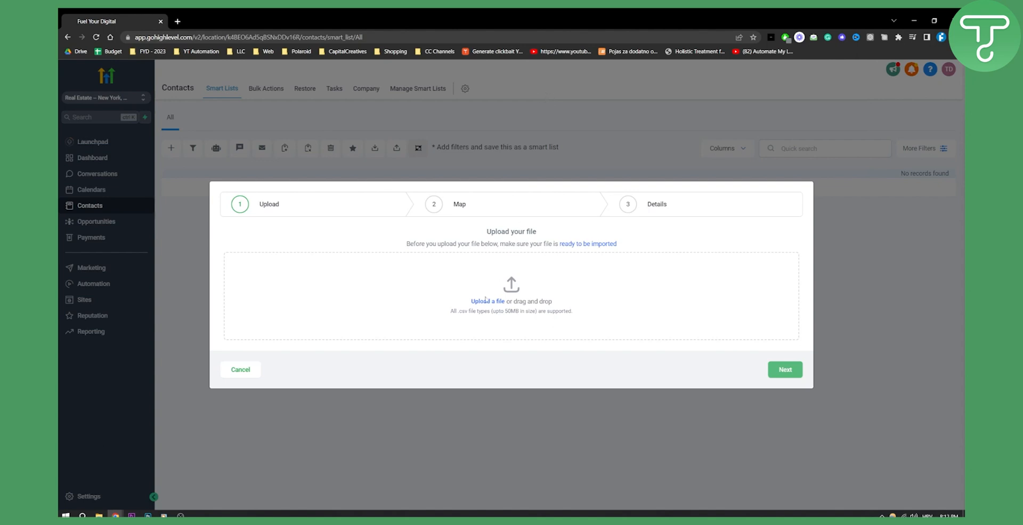
{"action": "mouse_move", "coordinate": [559, 319]}
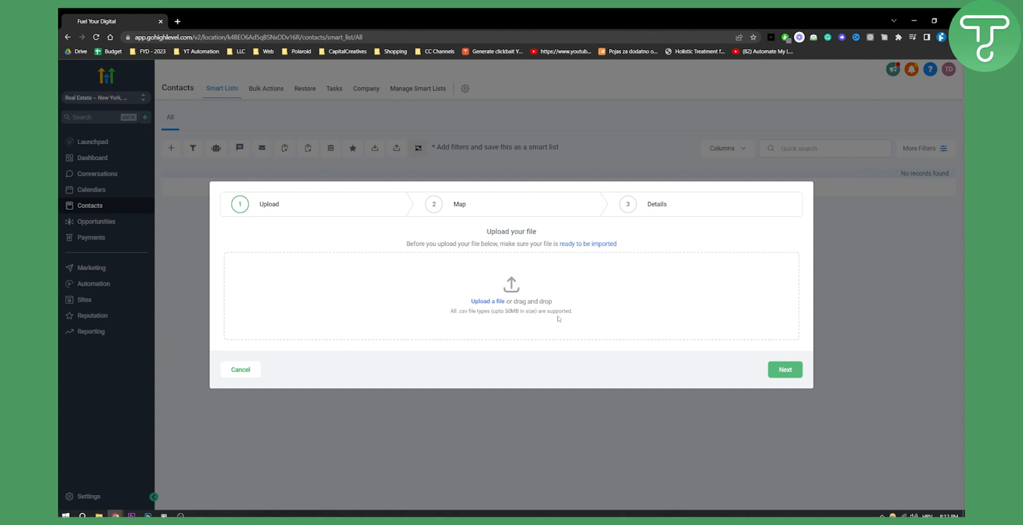
{"action": "mouse_move", "coordinate": [593, 325]}
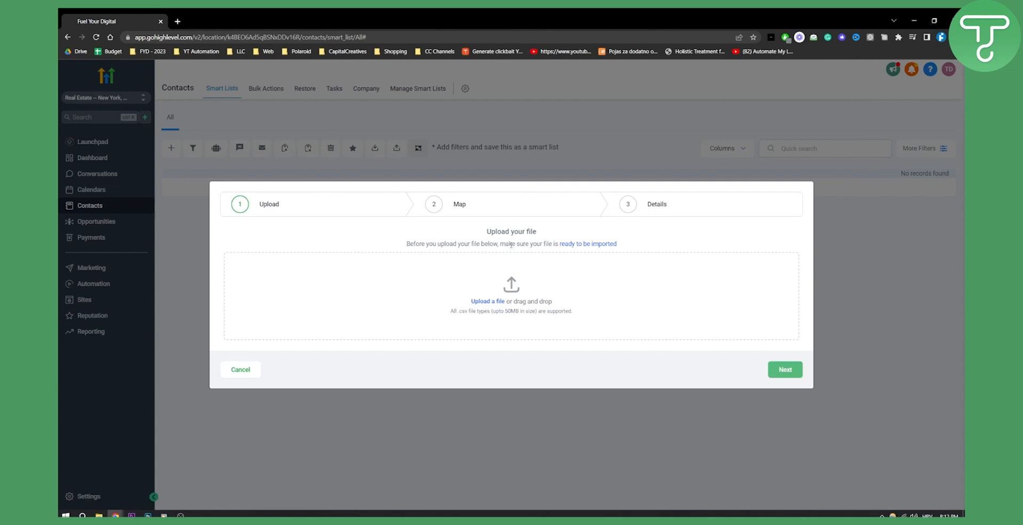
{"action": "mouse_move", "coordinate": [689, 226]}
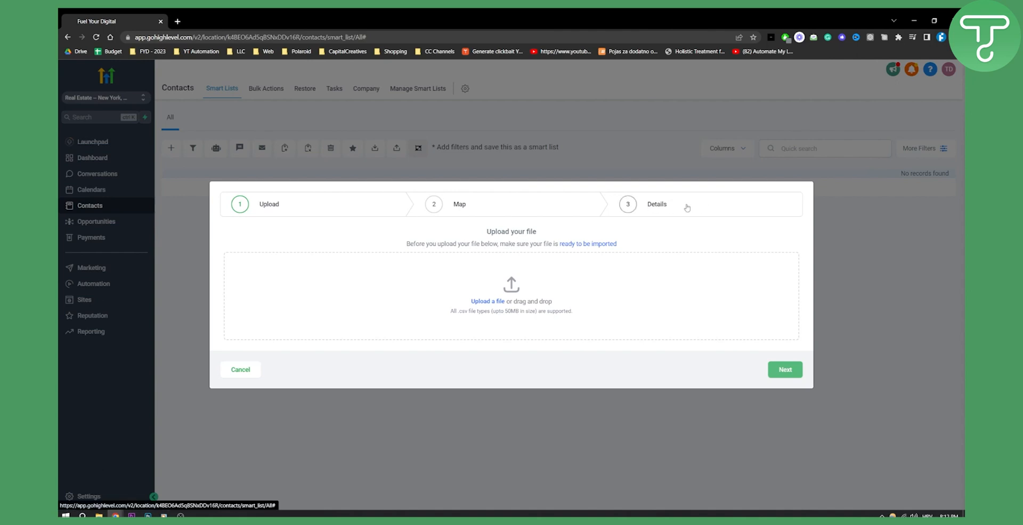
{"action": "mouse_move", "coordinate": [298, 394]}
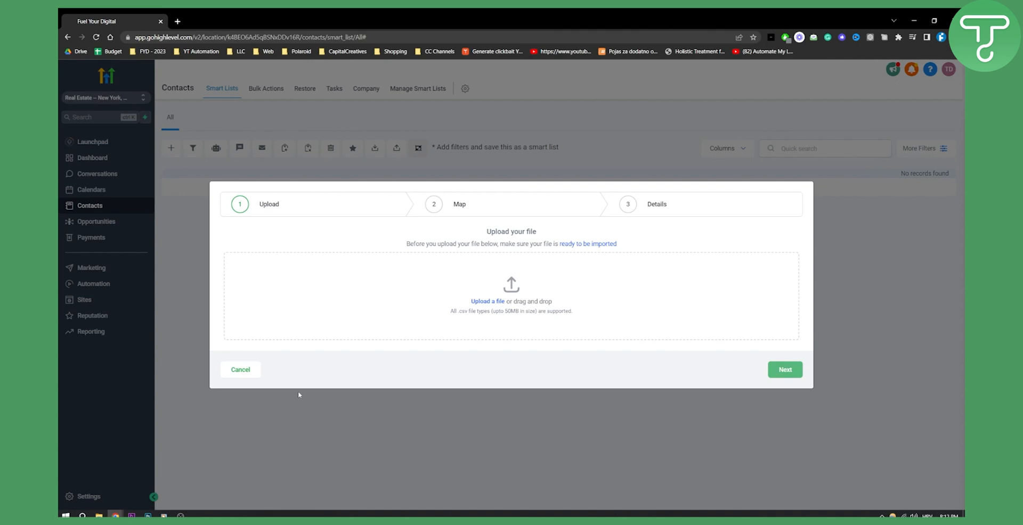
Cancel the import wizard without uploading any file
{"action": "left_click", "coordinate": [241, 369]}
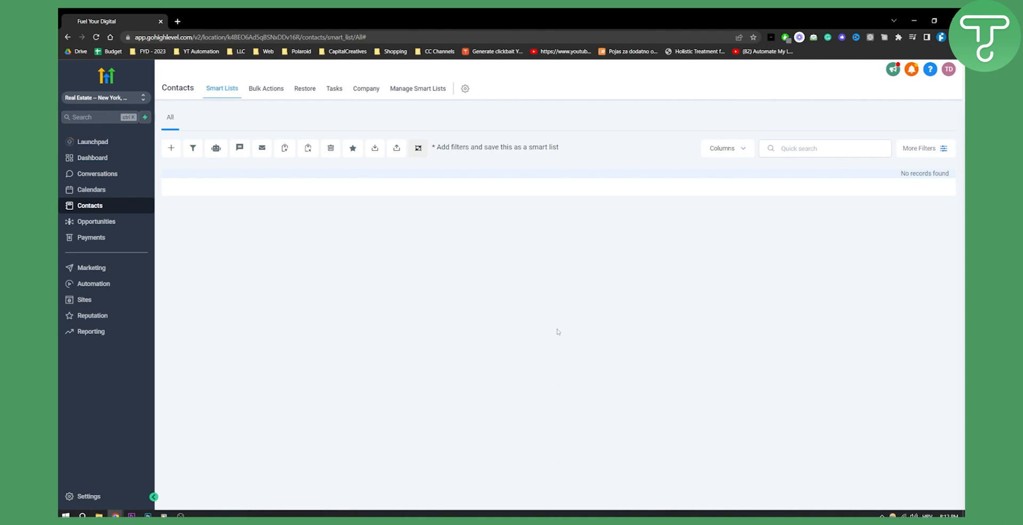
{"action": "mouse_move", "coordinate": [563, 302]}
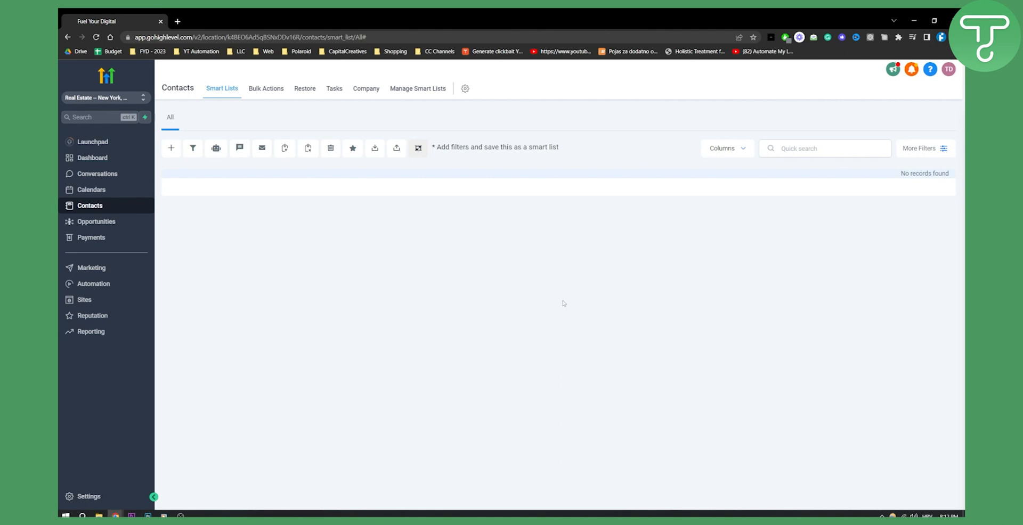